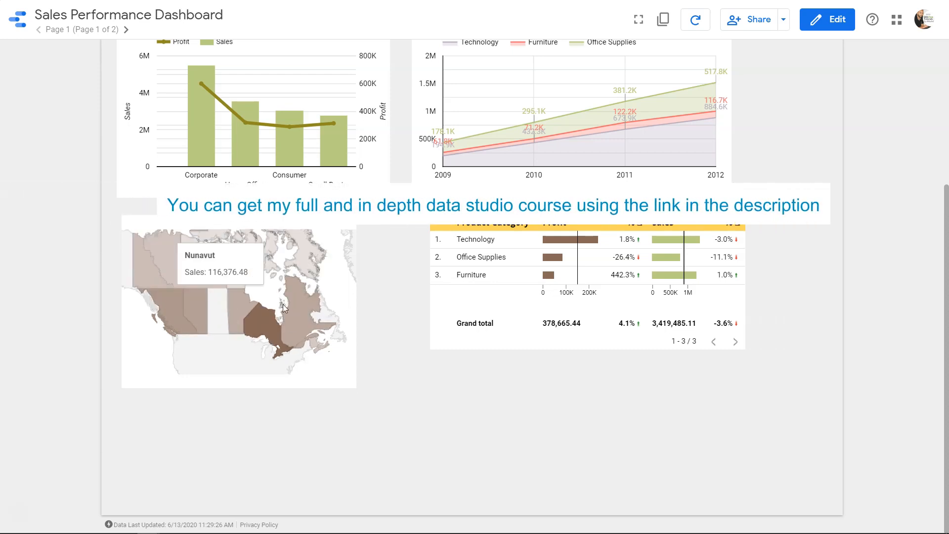
mouse_move(266, 327)
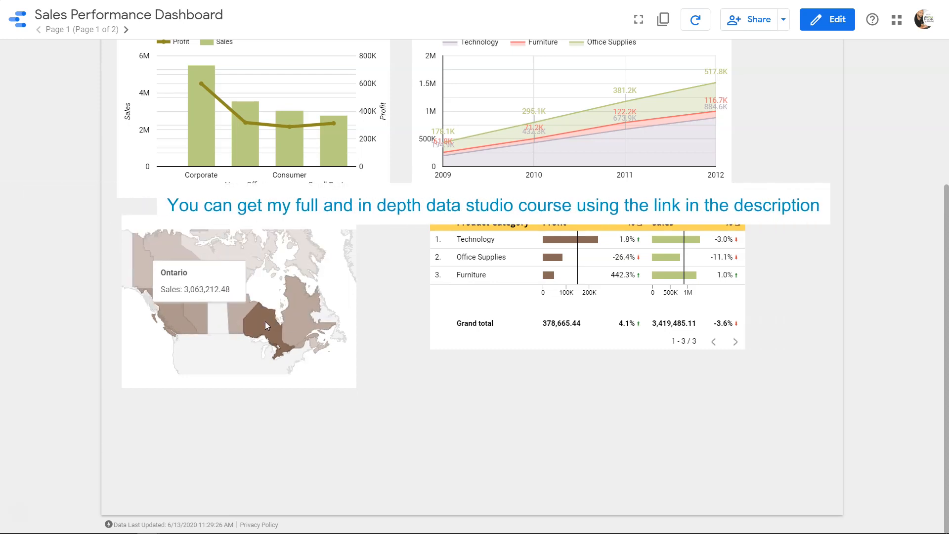
mouse_move(219, 316)
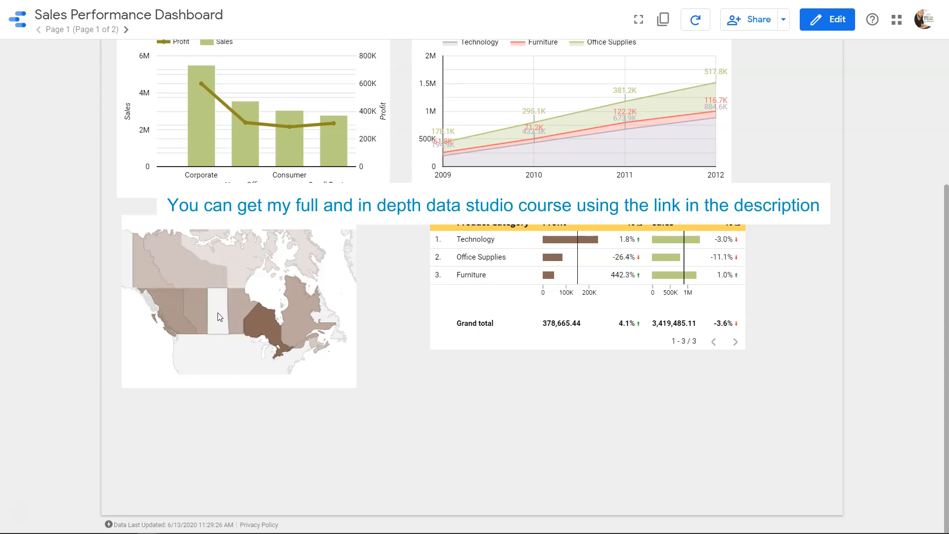
mouse_move(224, 285)
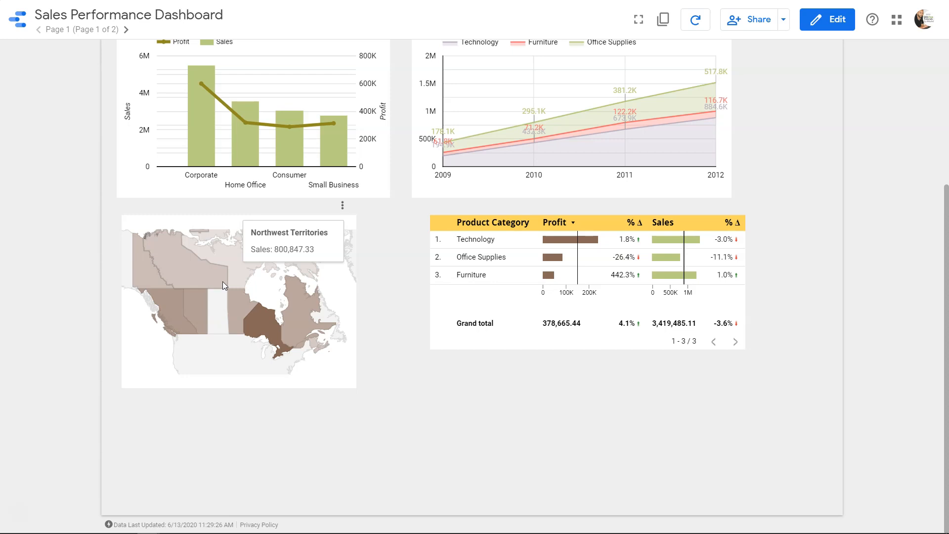
mouse_move(263, 326)
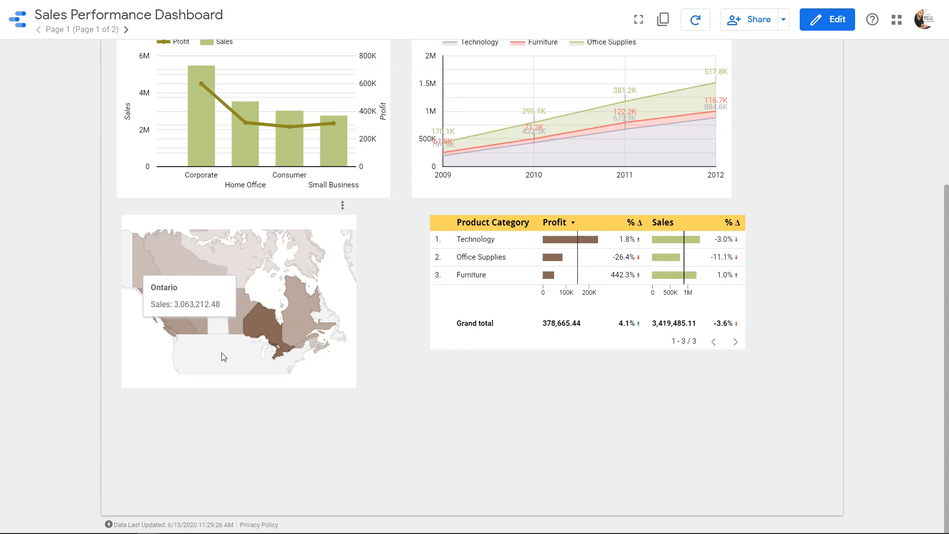
mouse_move(177, 323)
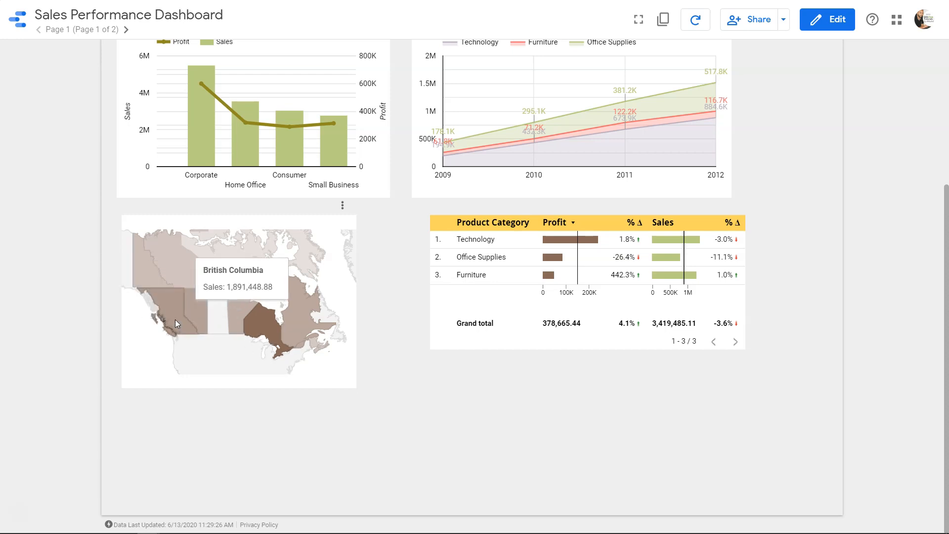
mouse_move(233, 359)
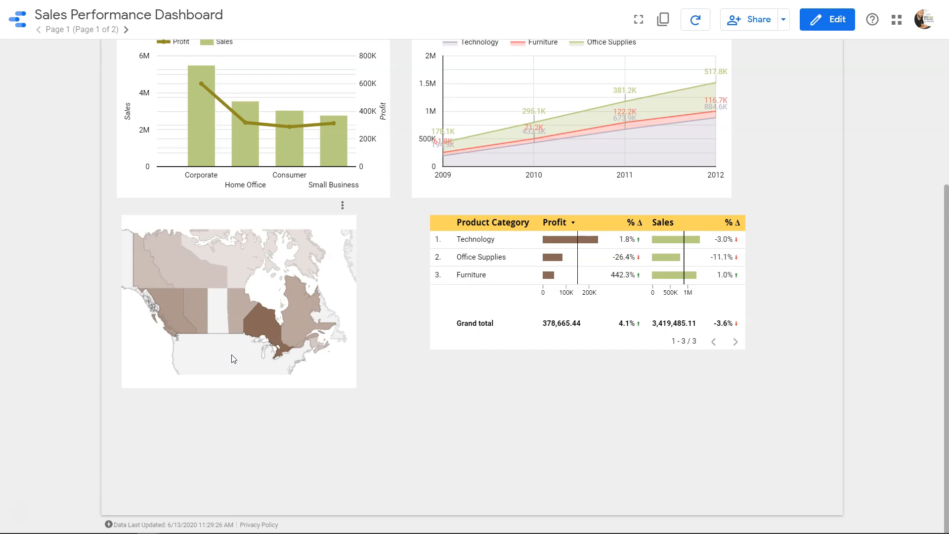
mouse_move(232, 367)
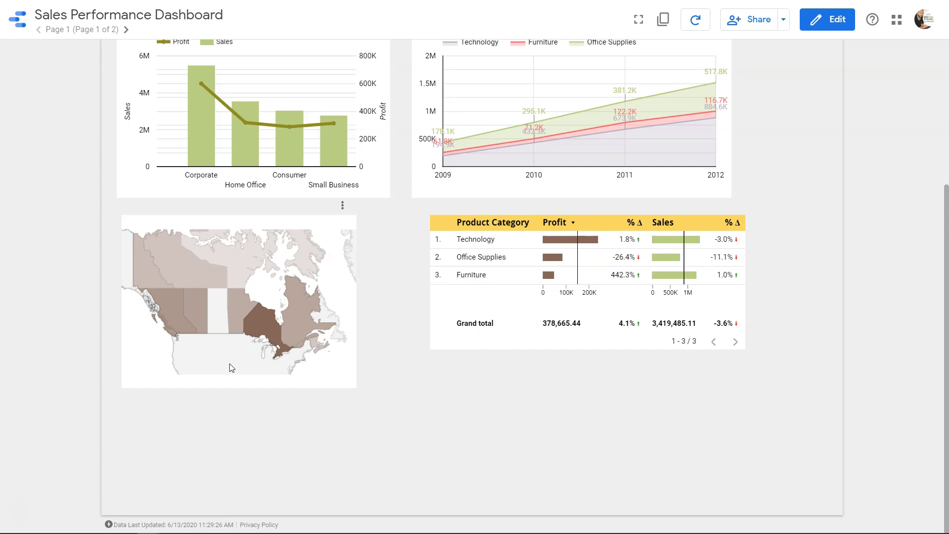
mouse_move(250, 326)
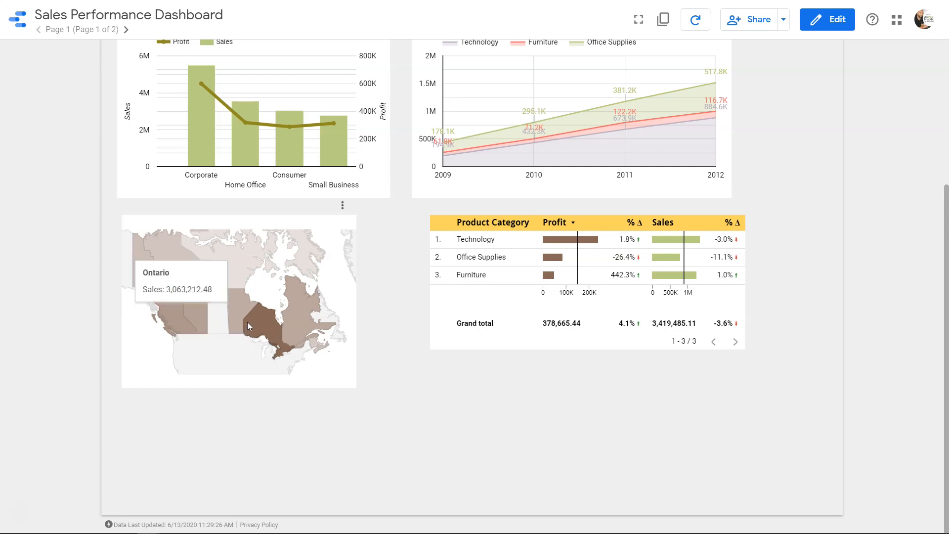
mouse_move(180, 263)
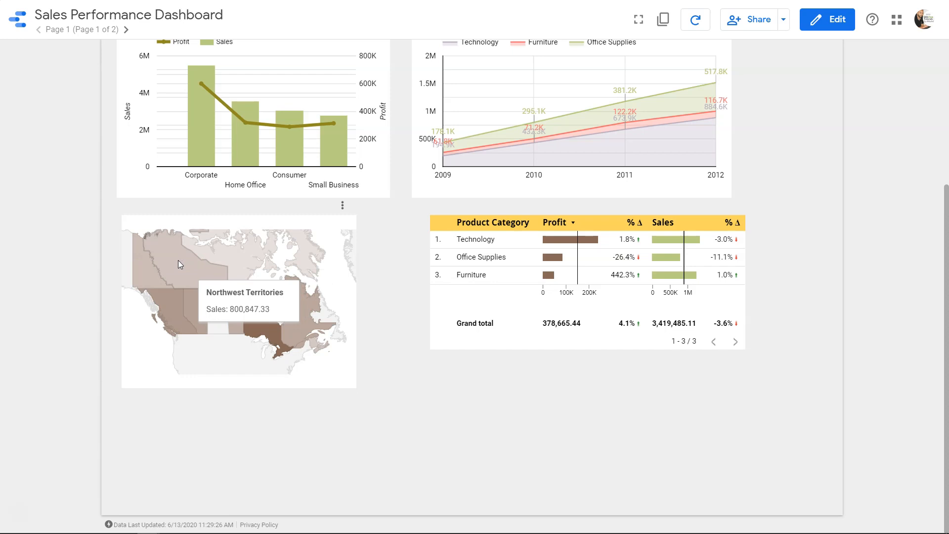
- Filter the other charts to Yukon from the map, bringing sales to roughly 271K and profit near 29K
left_click(186, 274)
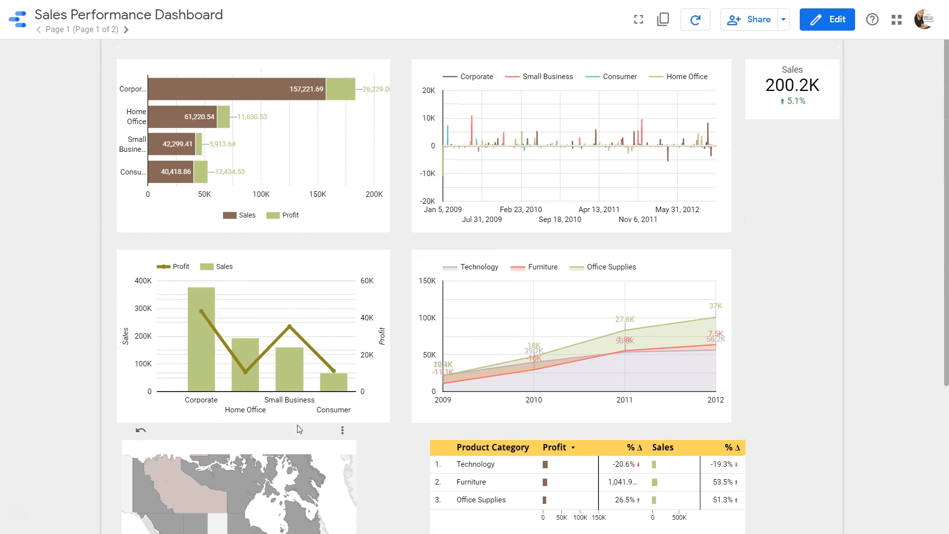
mouse_move(282, 464)
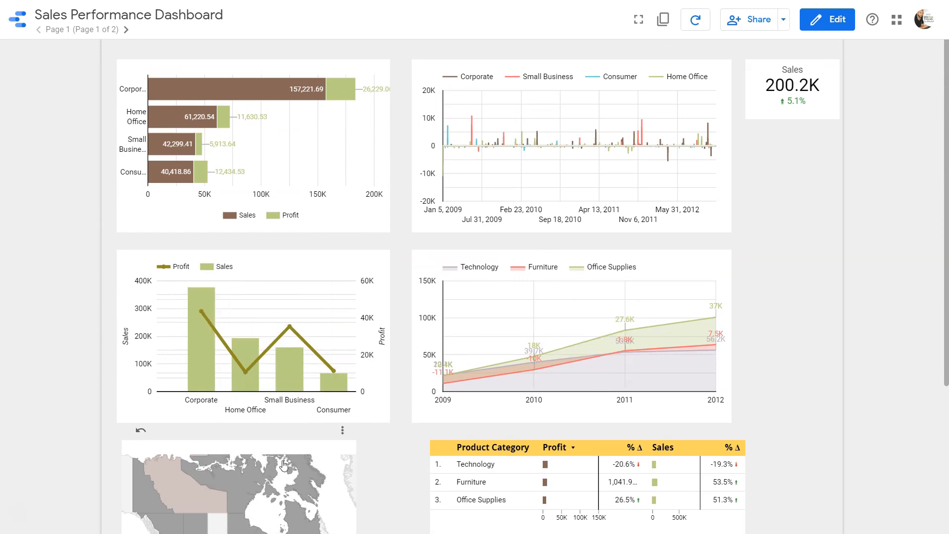
mouse_move(136, 490)
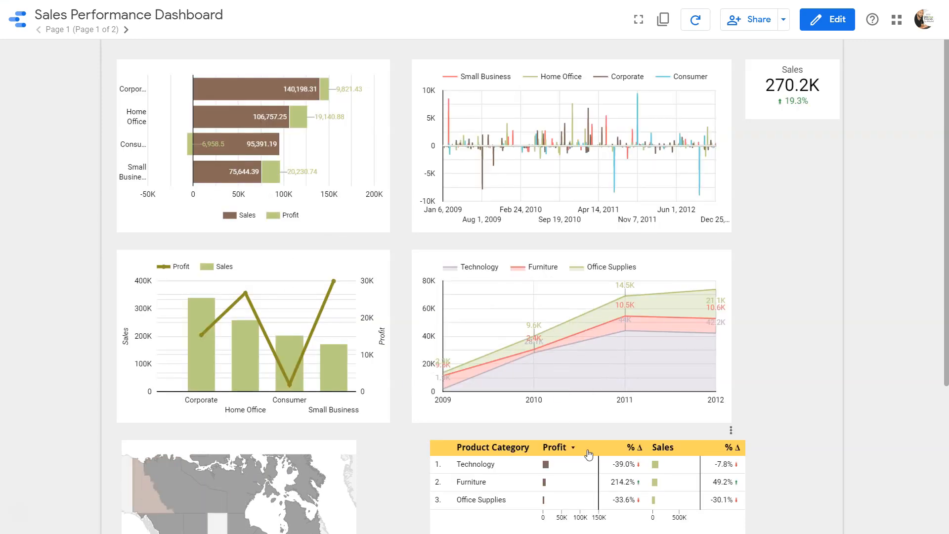
scroll("down", 3)
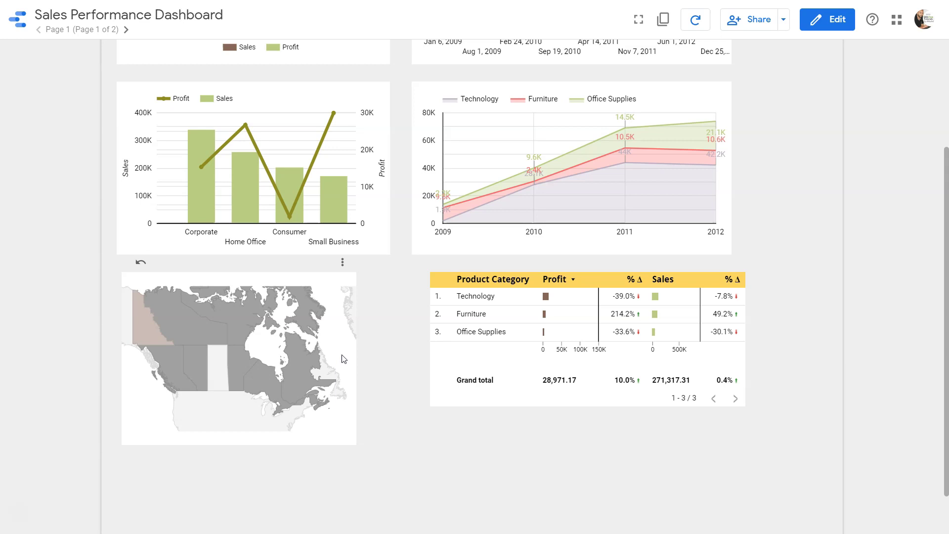
mouse_move(251, 317)
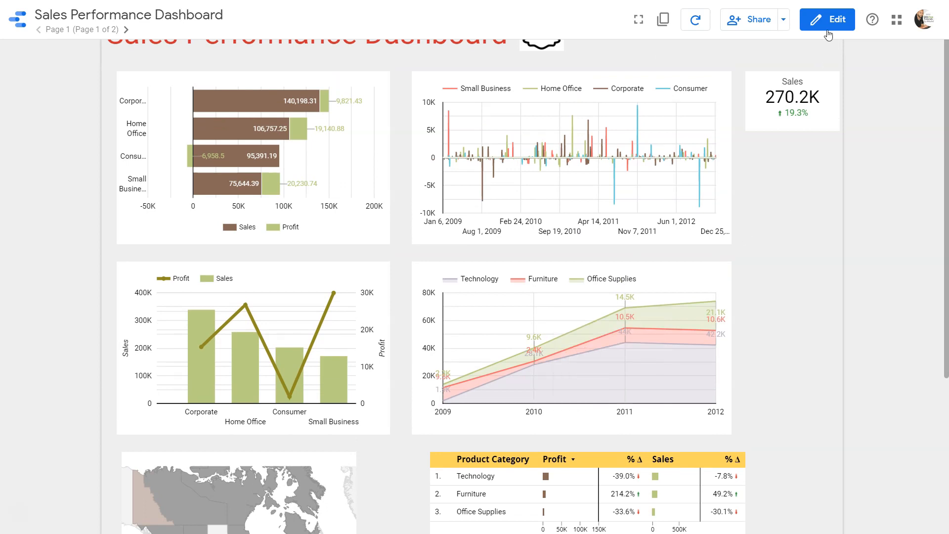
- Enter edit mode on the report and clear the page selection so totals show unfiltered
left_click(826, 18)
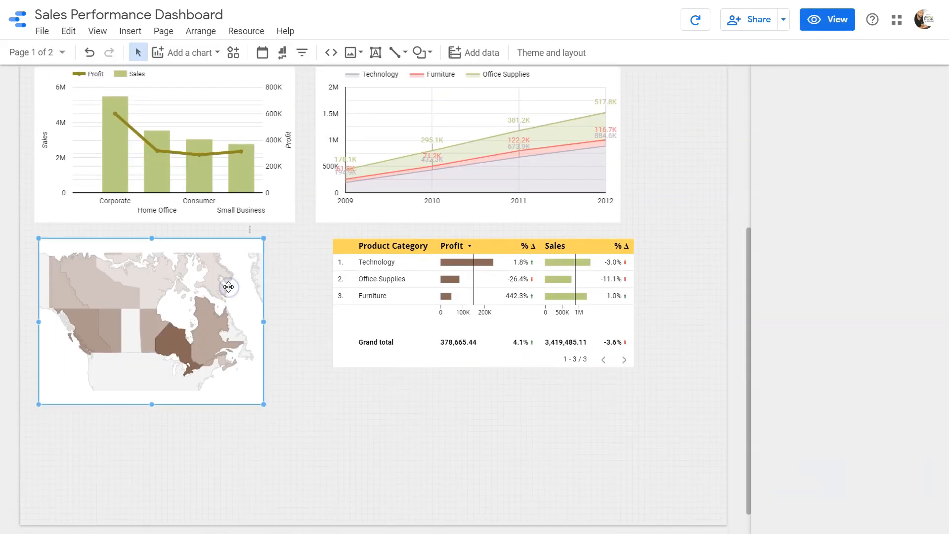
left_click(551, 53)
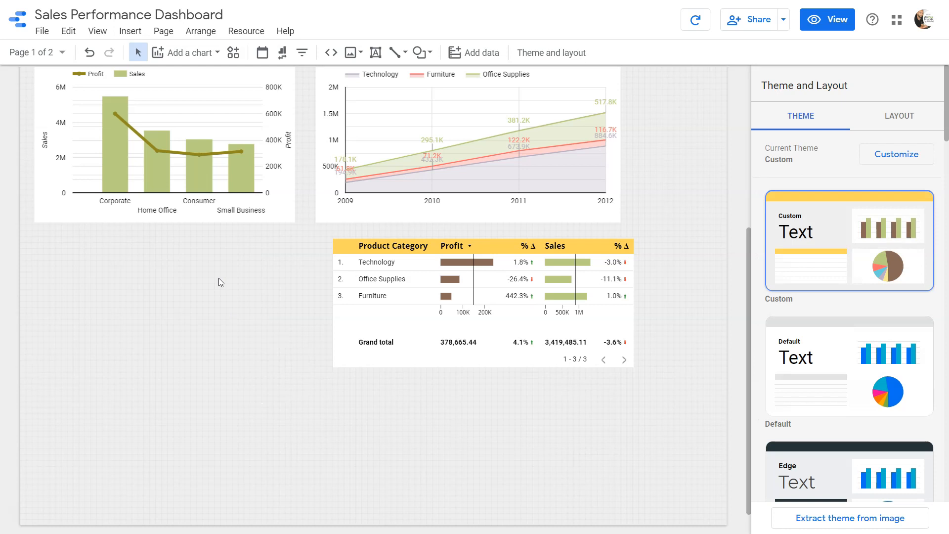
mouse_move(213, 56)
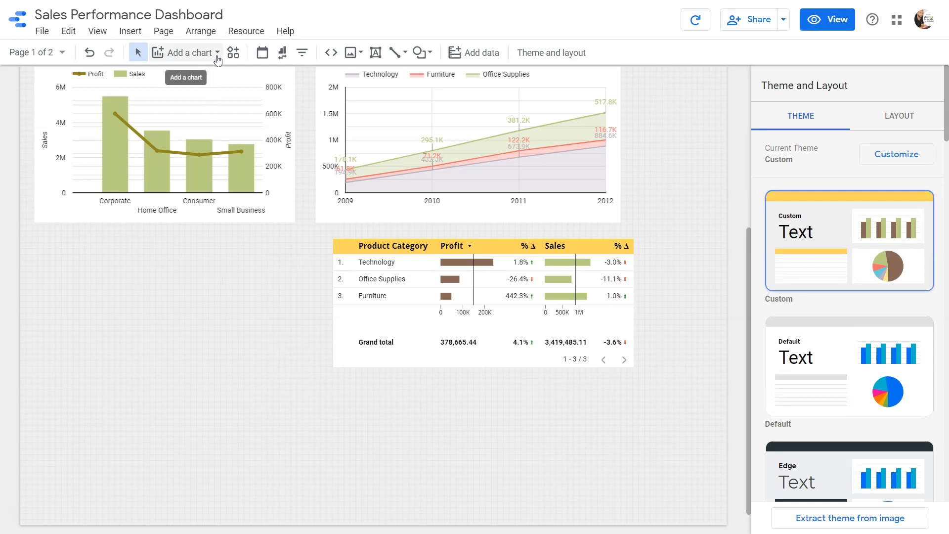
- Show the Add a chart catalogue listing tables, geo maps, bars and other chart types
left_click(192, 52)
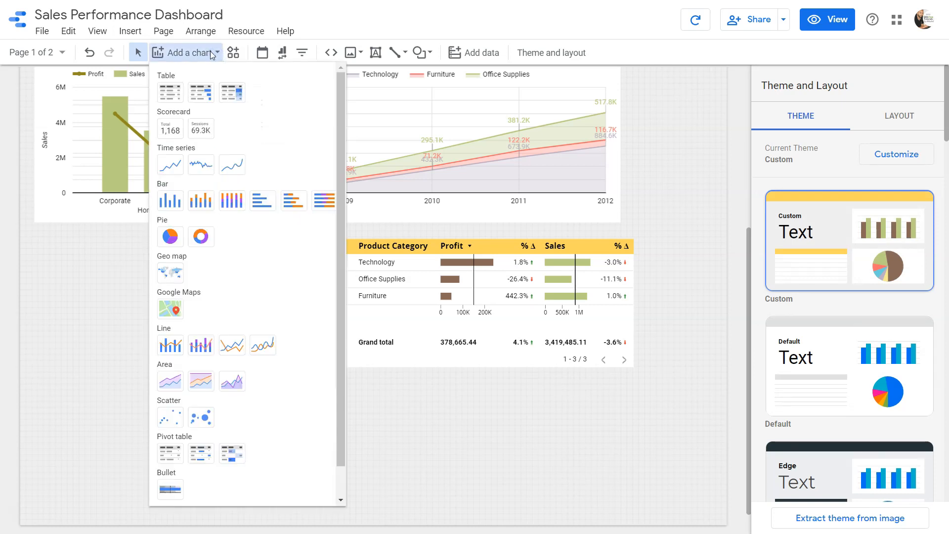
mouse_move(237, 249)
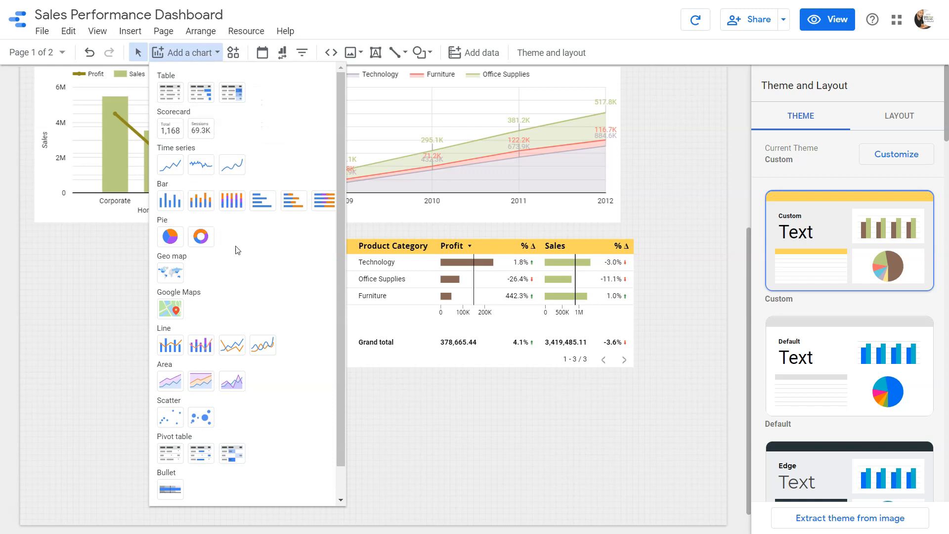
mouse_move(170, 273)
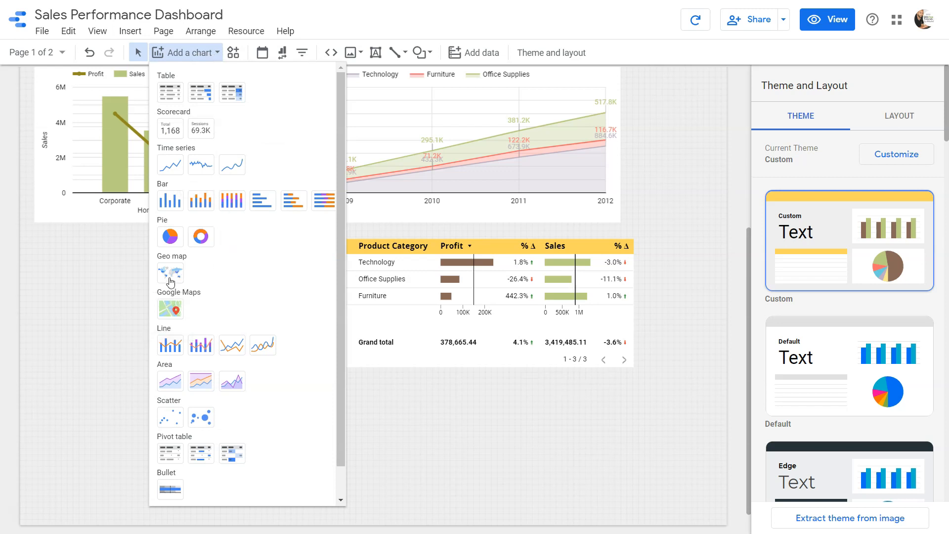
mouse_move(175, 305)
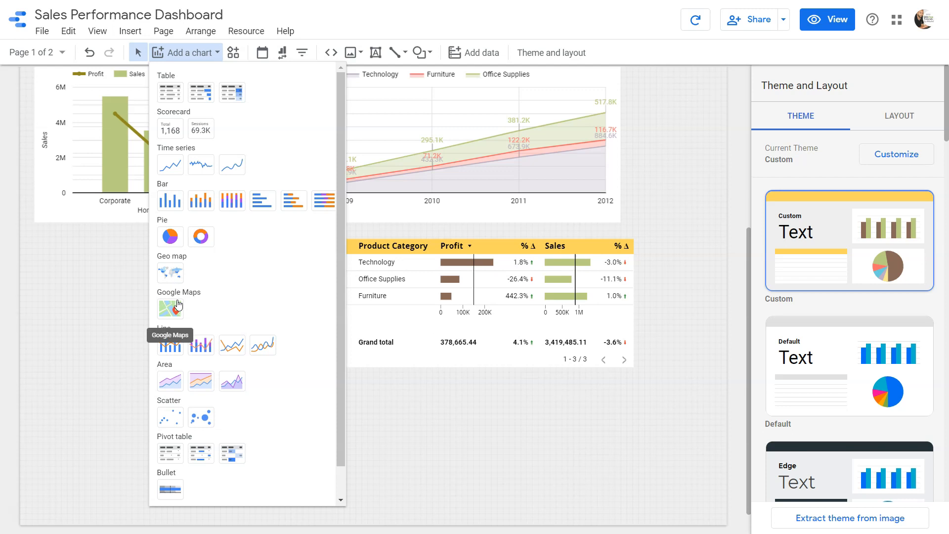
mouse_move(174, 276)
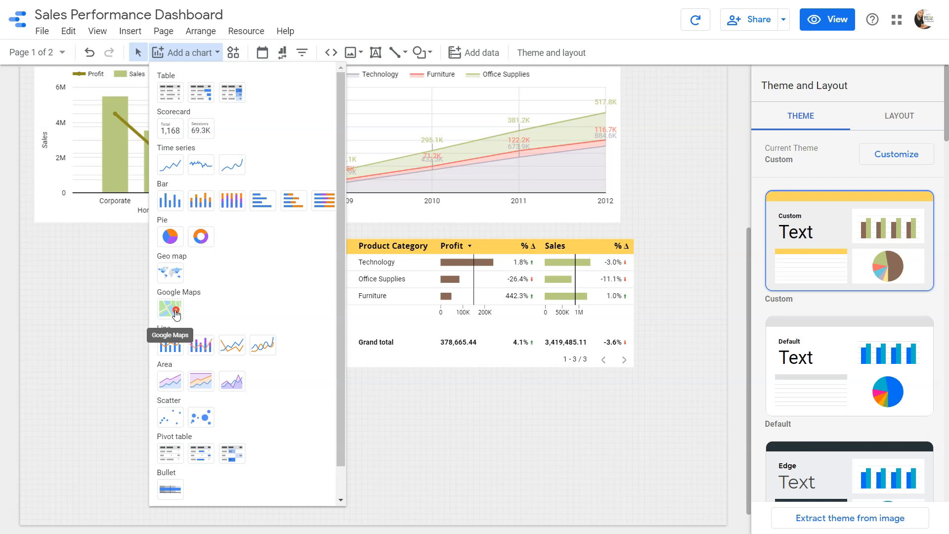
mouse_move(171, 277)
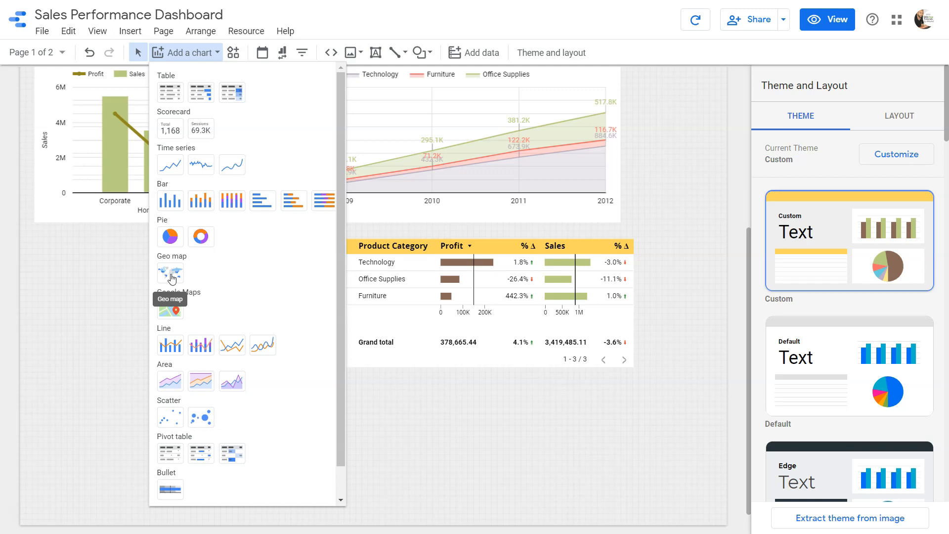
- Insert a Geo map below the bar chart, showing sales by province over a United States zoom area
left_click(170, 273)
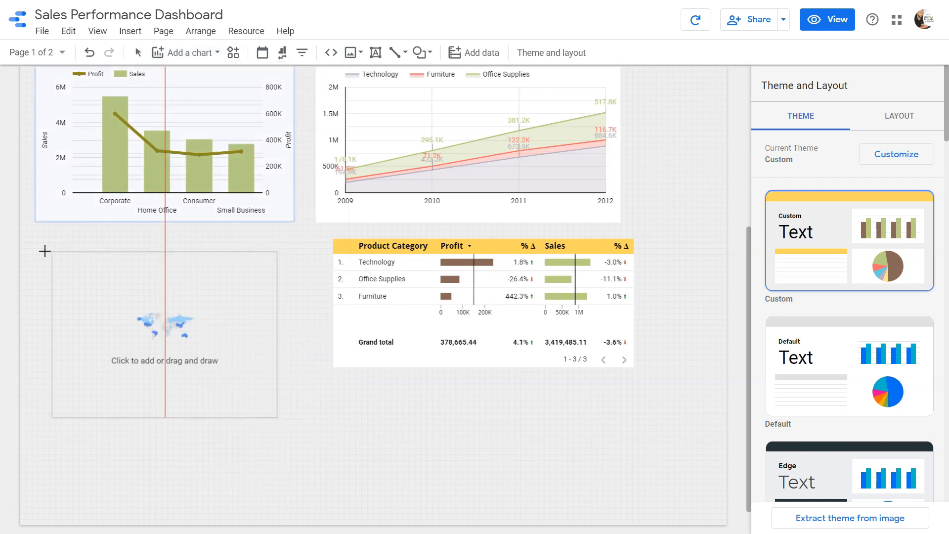
left_click(164, 332)
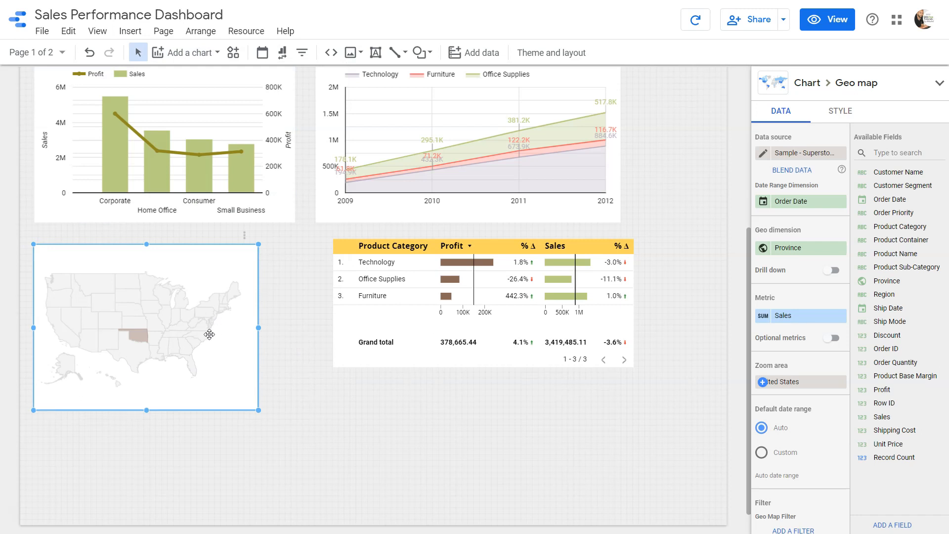
mouse_move(675, 364)
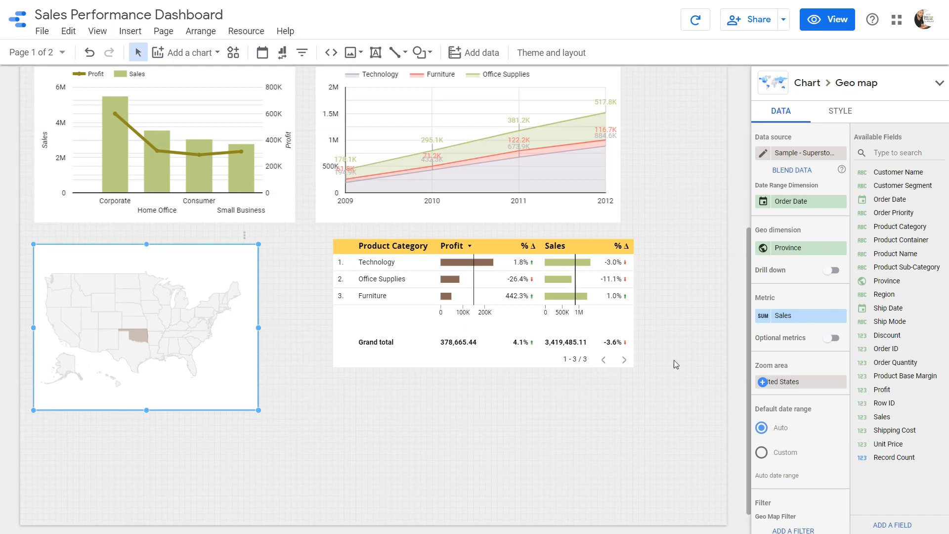
mouse_move(812, 221)
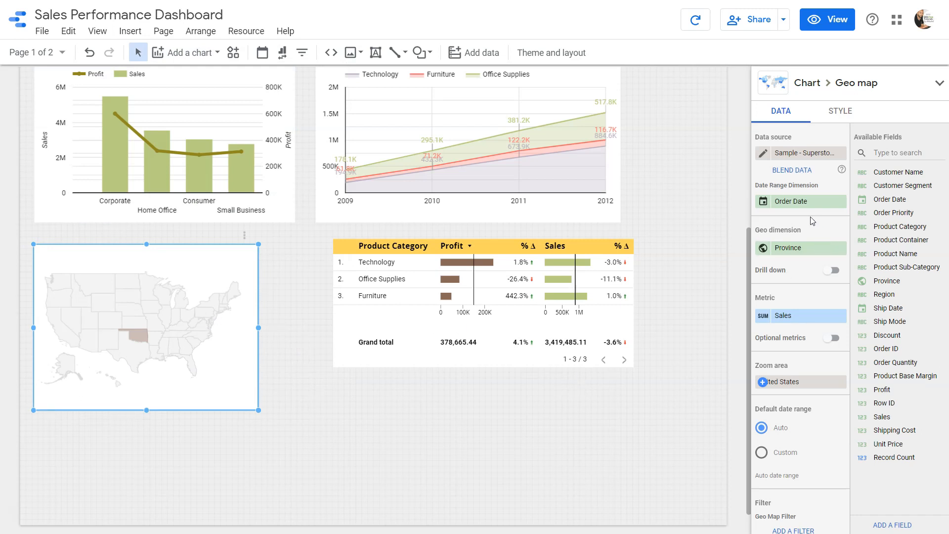
mouse_move(789, 202)
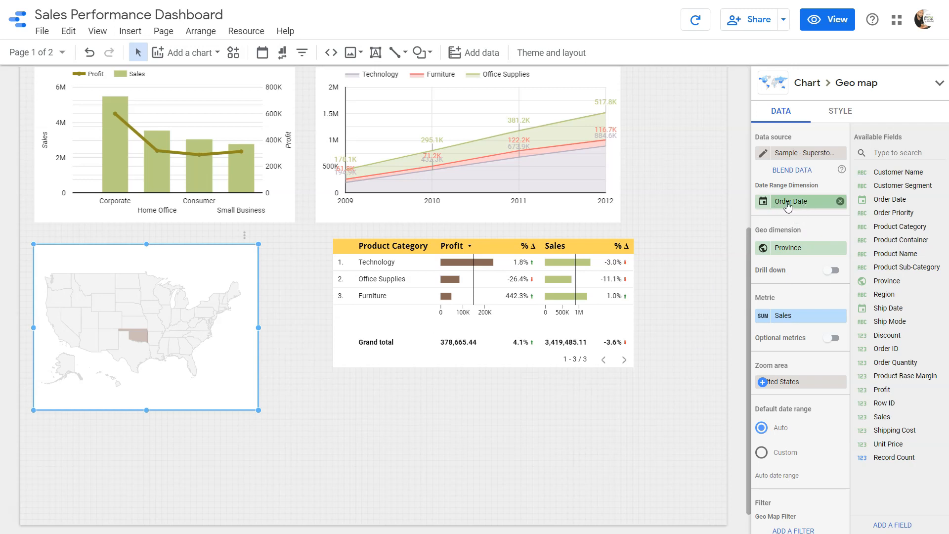
mouse_move(808, 206)
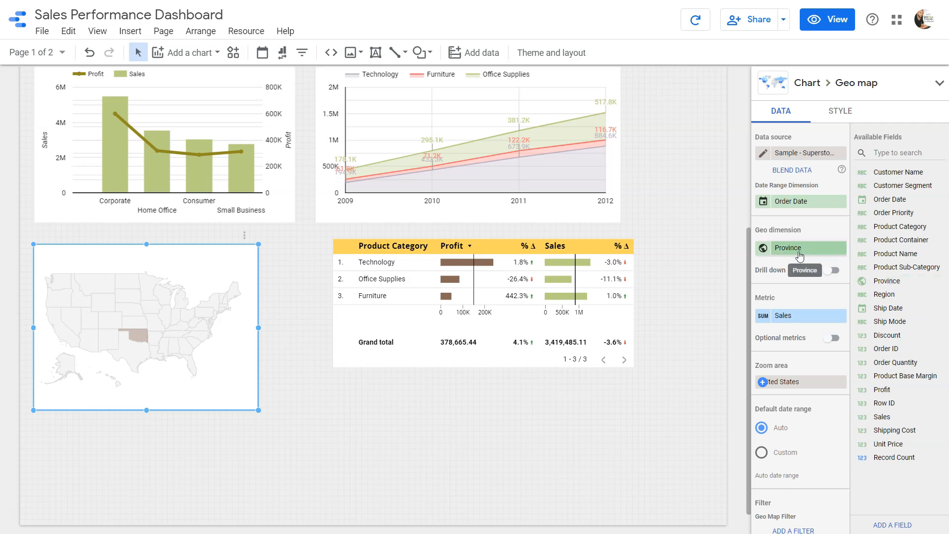
mouse_move(793, 326)
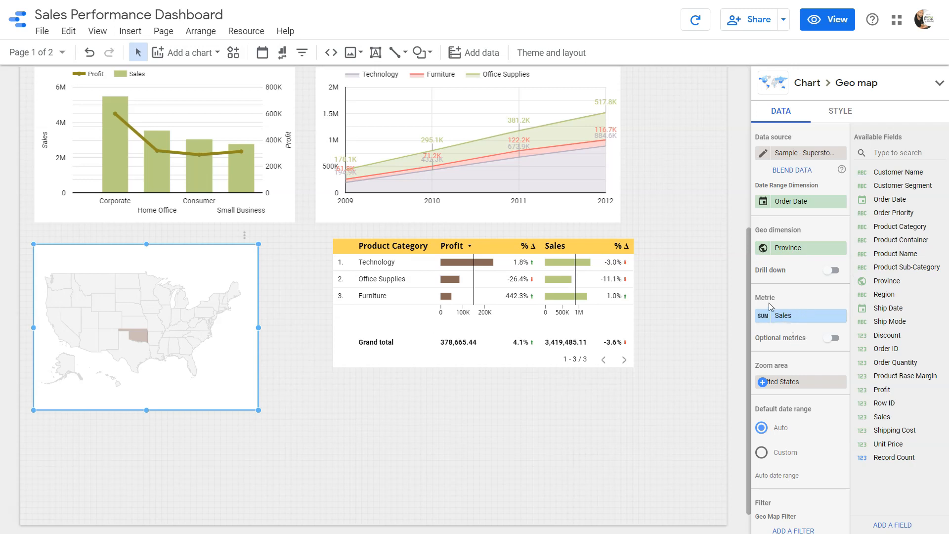
mouse_move(193, 346)
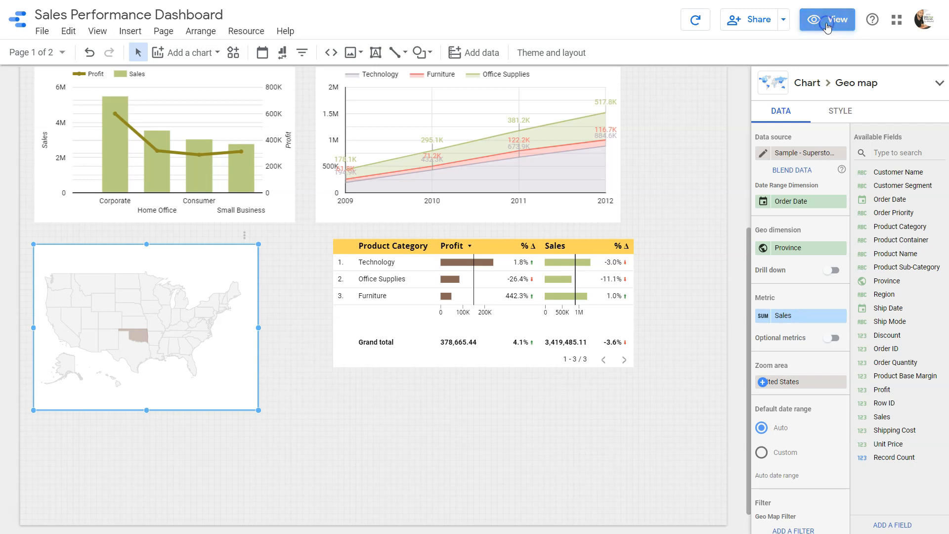
- Preview the report as a viewer, where the new map shows Yukon sales of about 975.9K
left_click(826, 19)
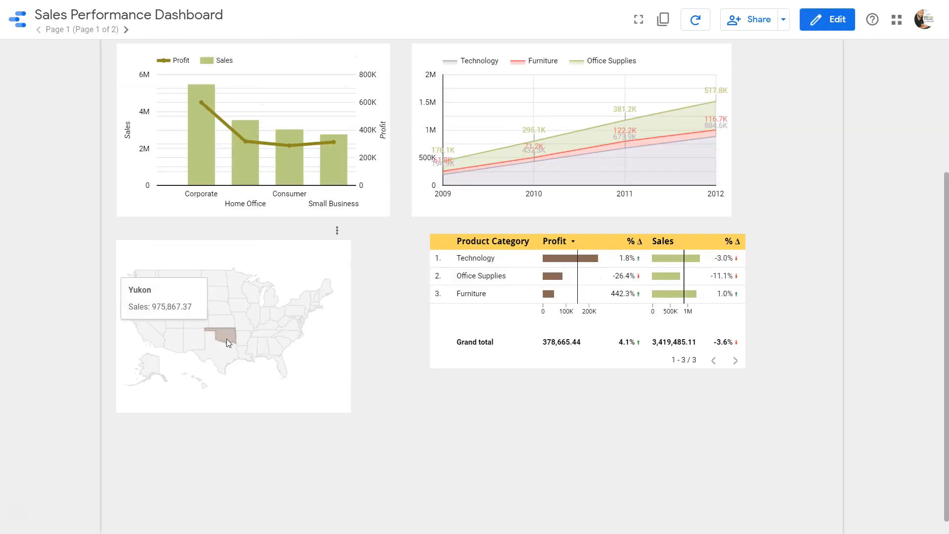
mouse_move(250, 353)
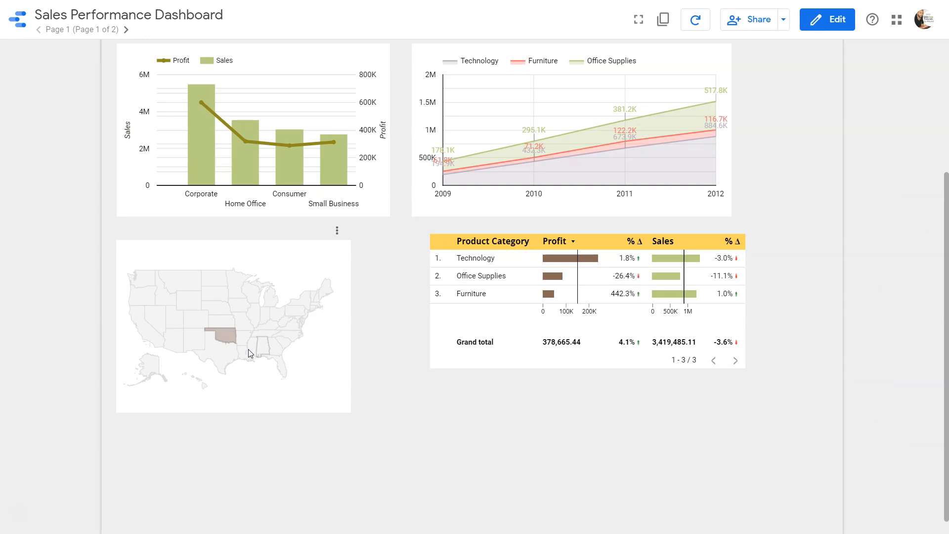
mouse_move(193, 342)
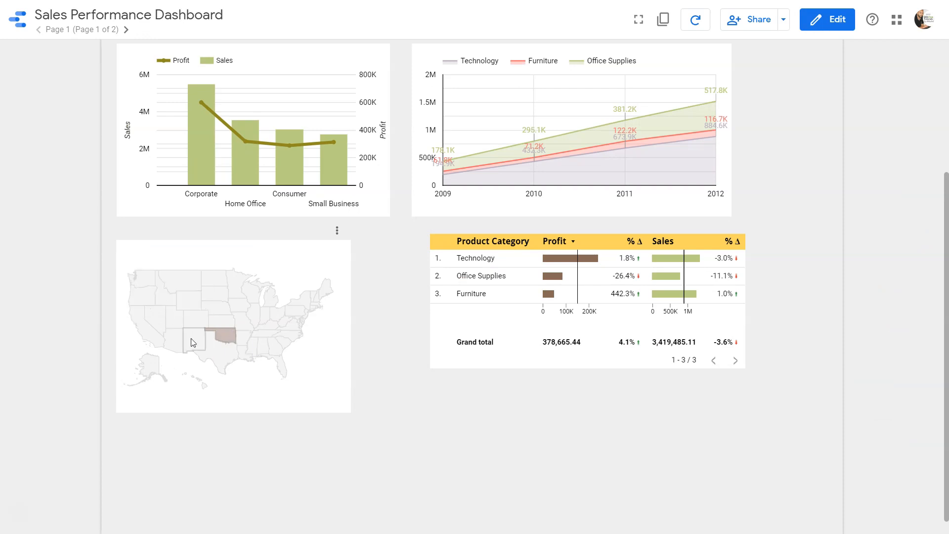
mouse_move(255, 326)
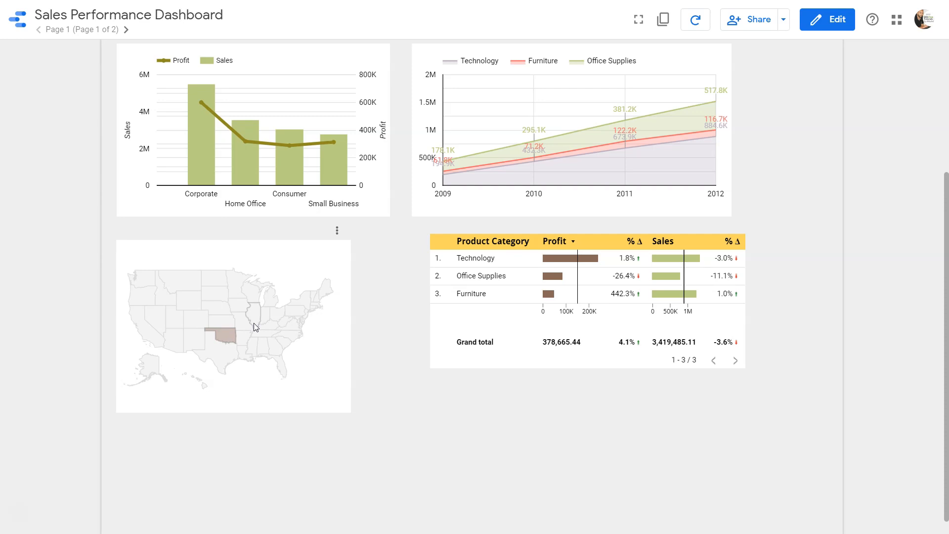
mouse_move(829, 24)
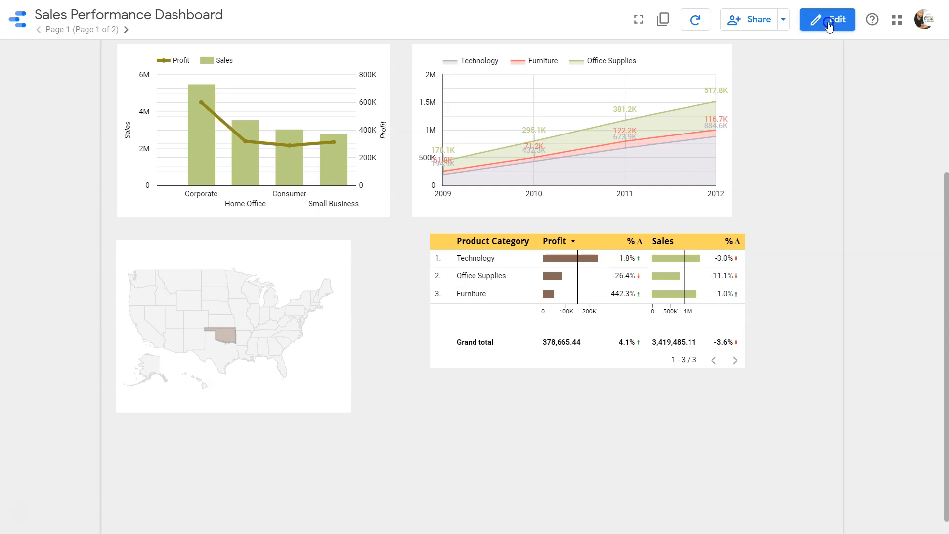
- In edit mode, set the geo map's Zoom area to Canada by searching 'cana'
left_click(826, 19)
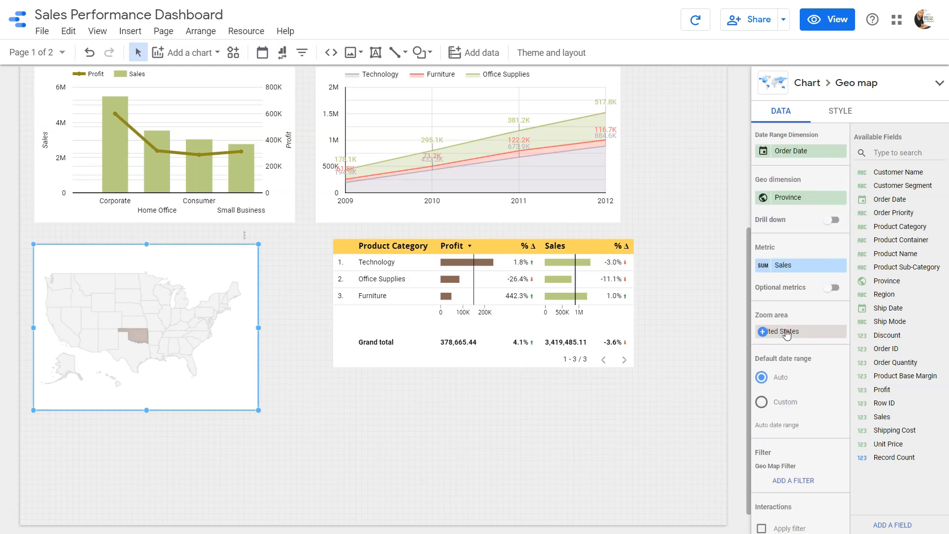
left_click(786, 331)
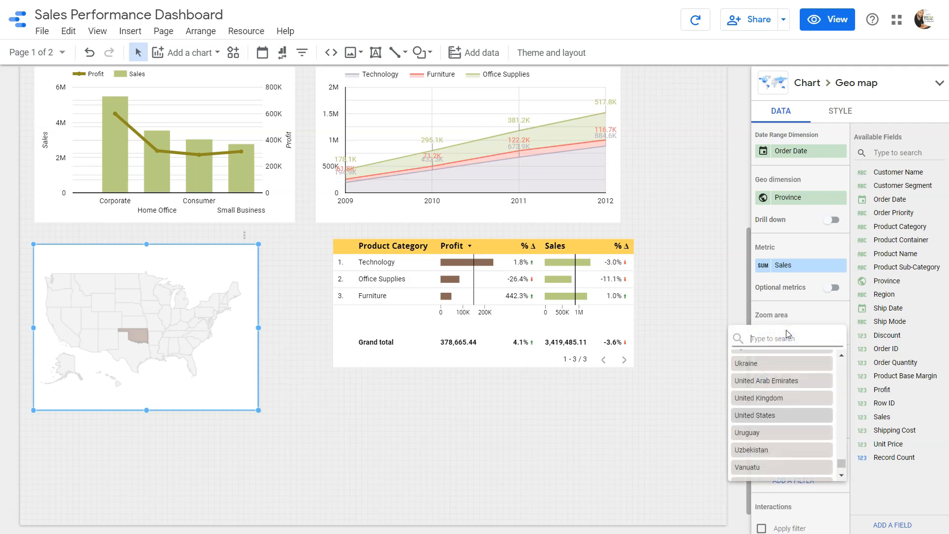
type("cana")
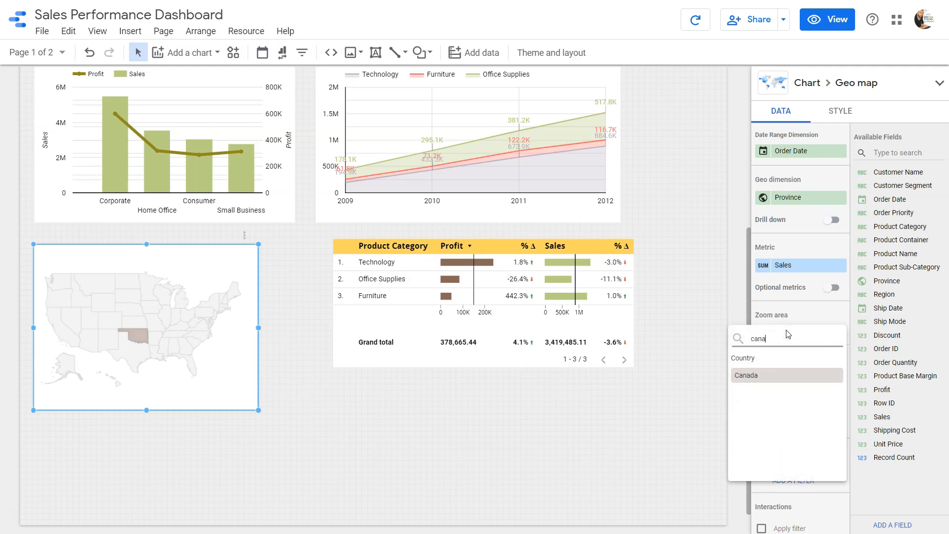
left_click(745, 375)
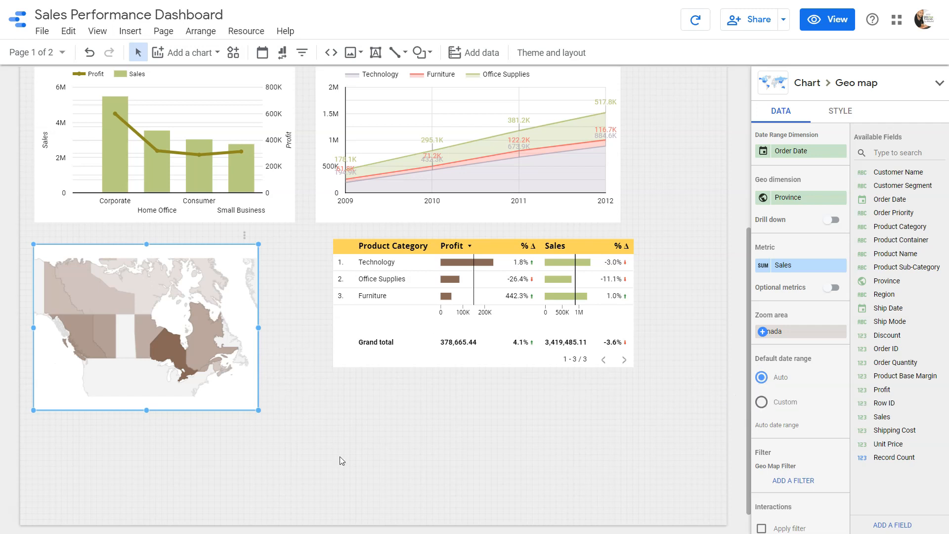
mouse_move(186, 387)
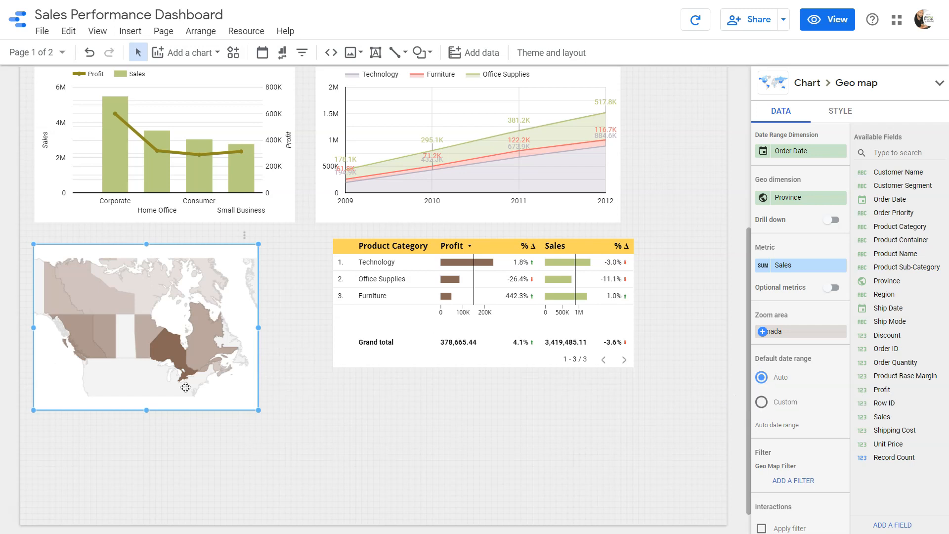
mouse_move(787, 341)
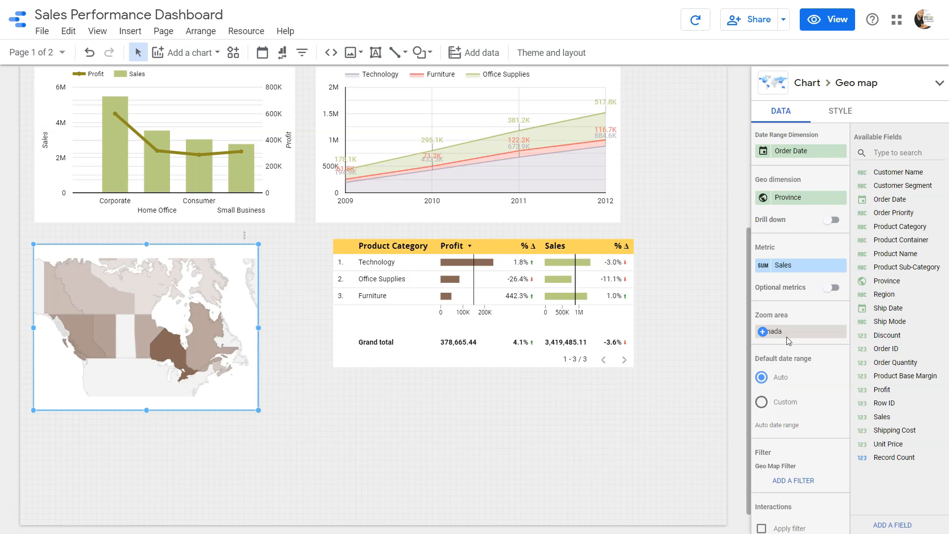
mouse_move(236, 364)
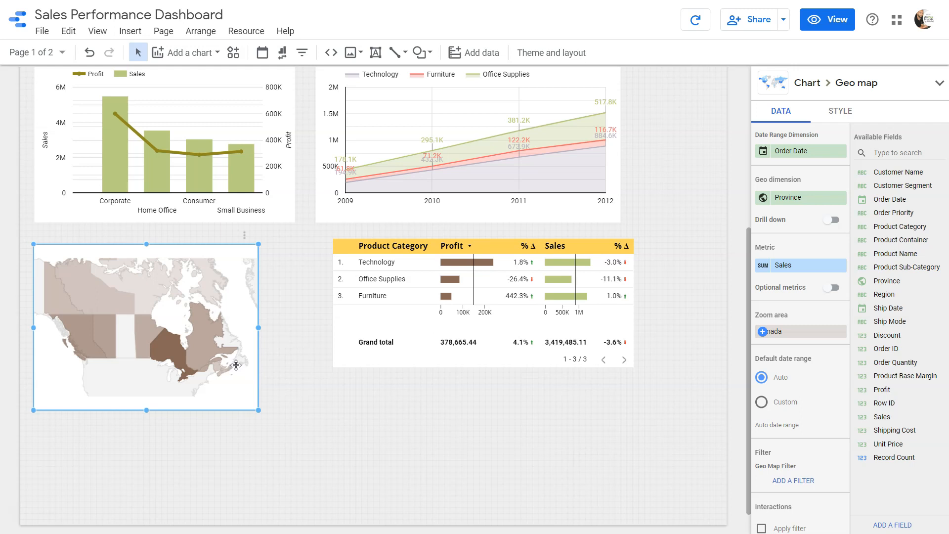
mouse_move(607, 355)
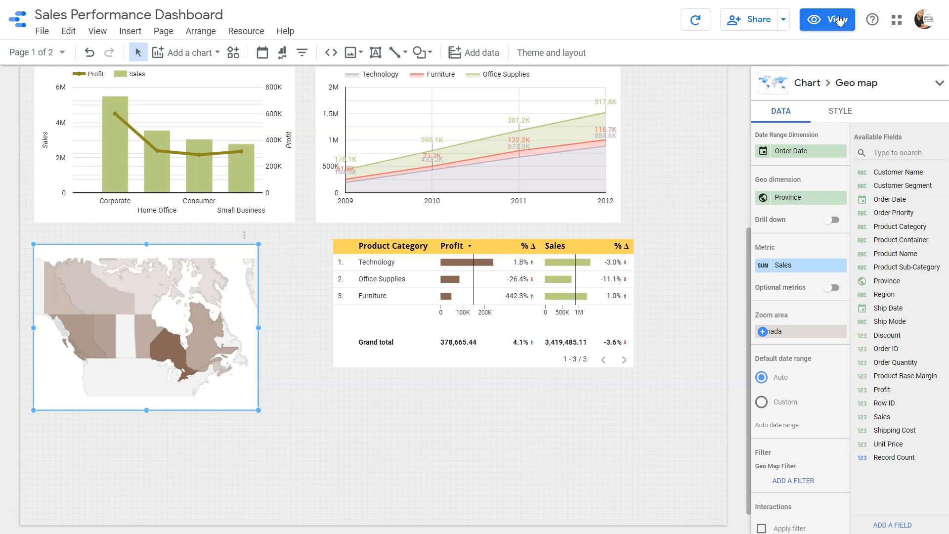
- Preview the report as a viewer, checking Quebec sales of about 1,510,195 on the Canada map
left_click(827, 19)
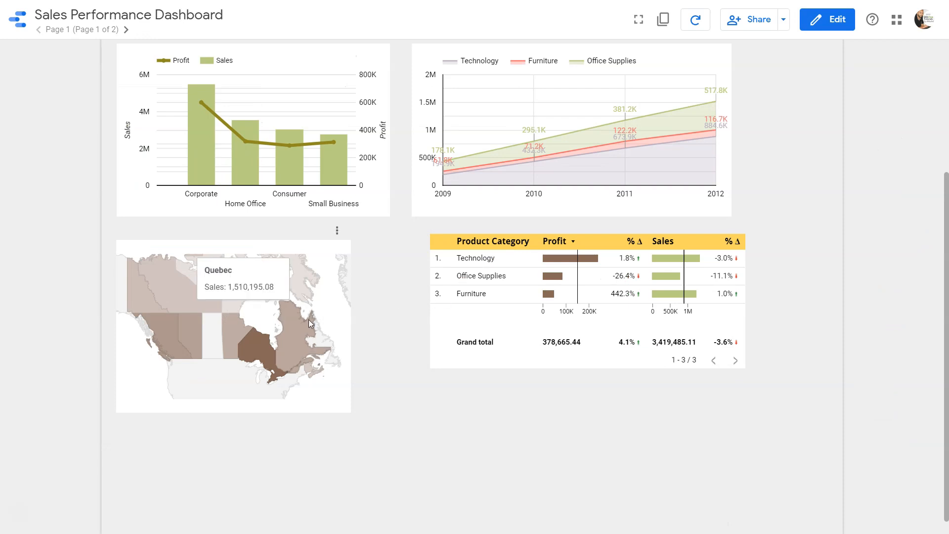
mouse_move(163, 312)
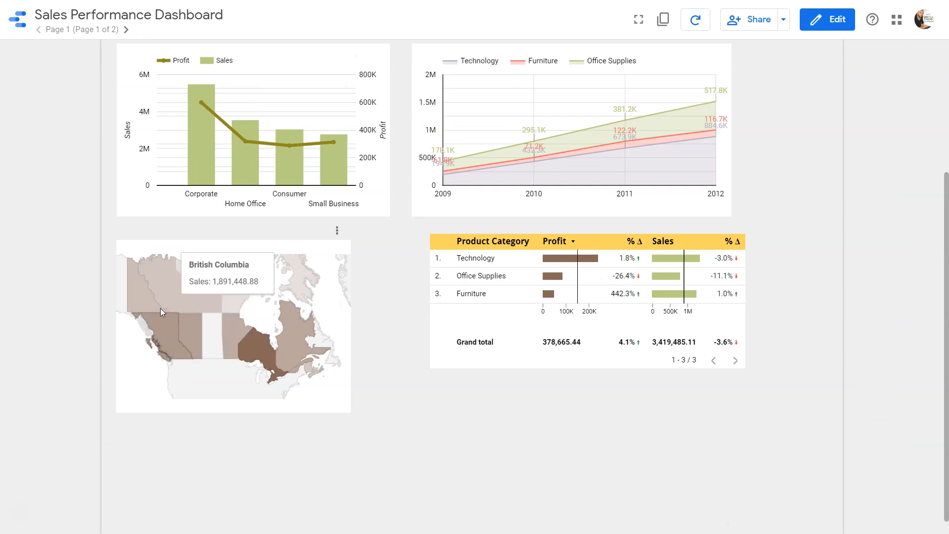
mouse_move(298, 301)
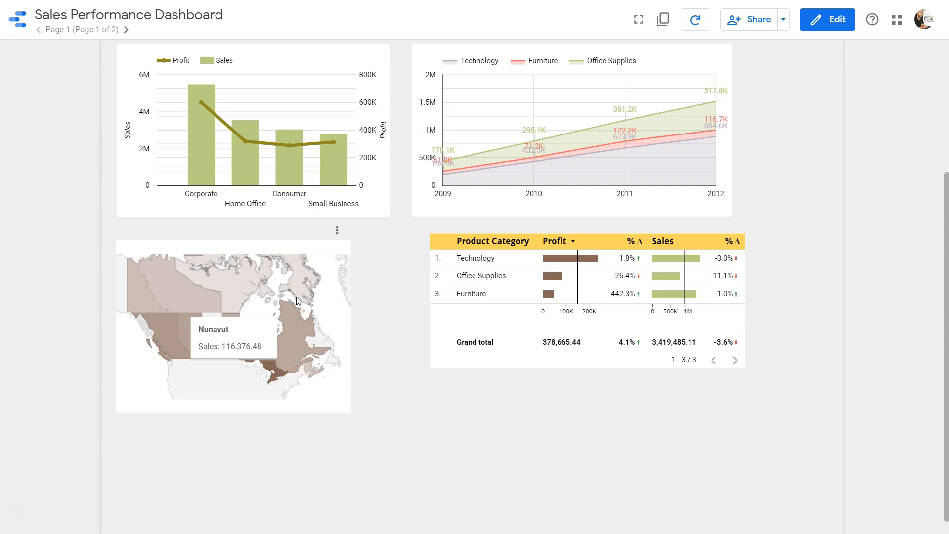
mouse_move(362, 336)
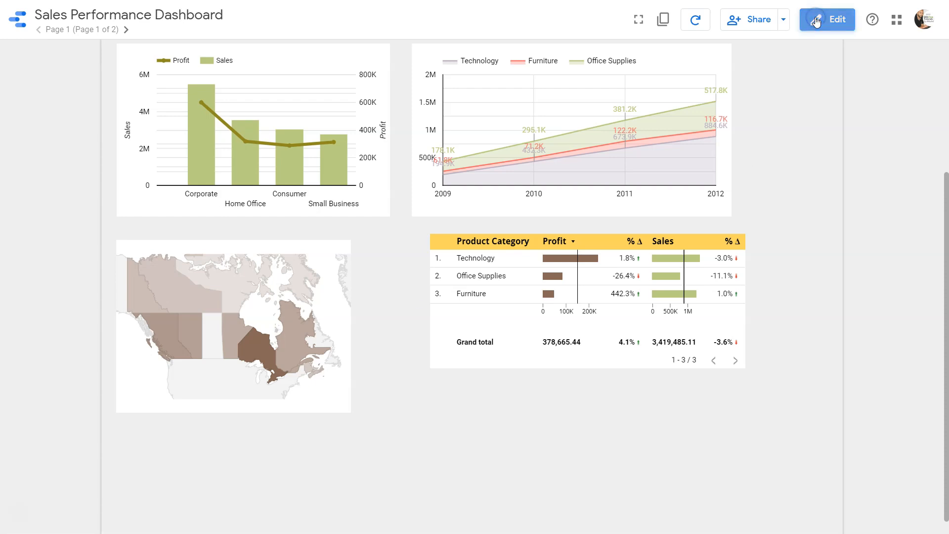
- Enable Interactions > Apply filter on the Canada map, then preview the report showing 772.6K sales
left_click(827, 19)
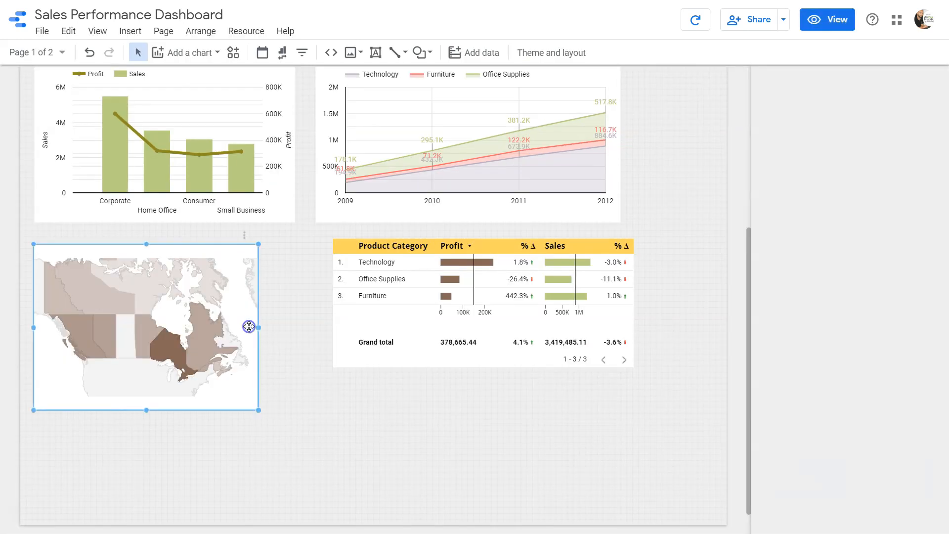
left_click(149, 332)
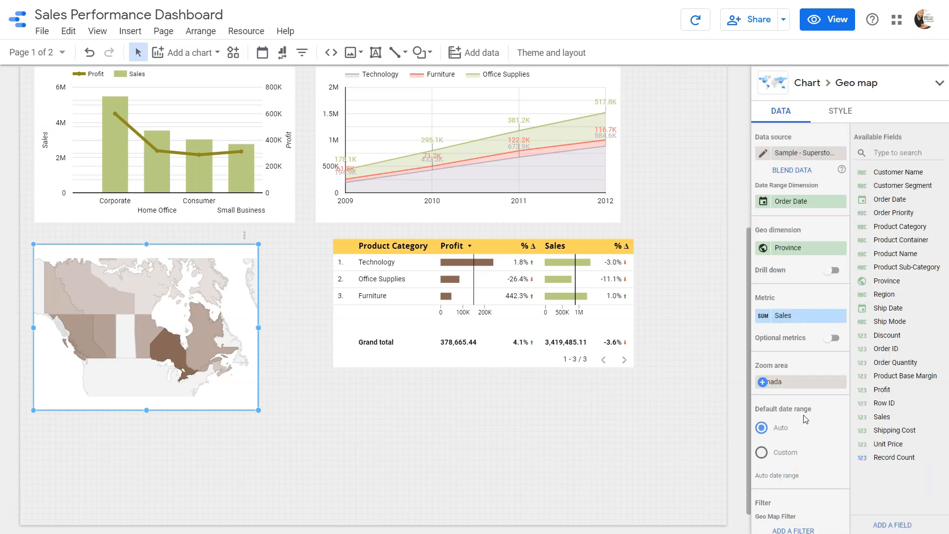
scroll("down", 3)
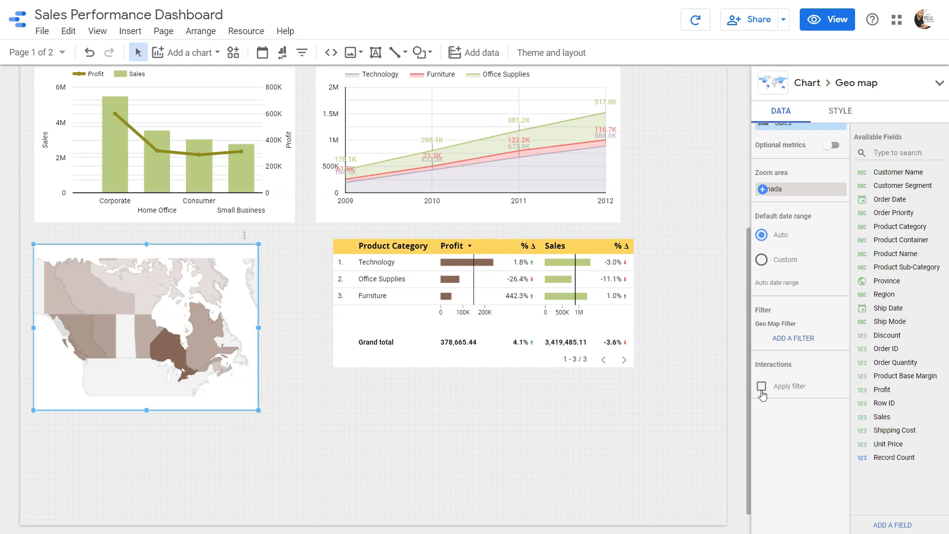
left_click(761, 386)
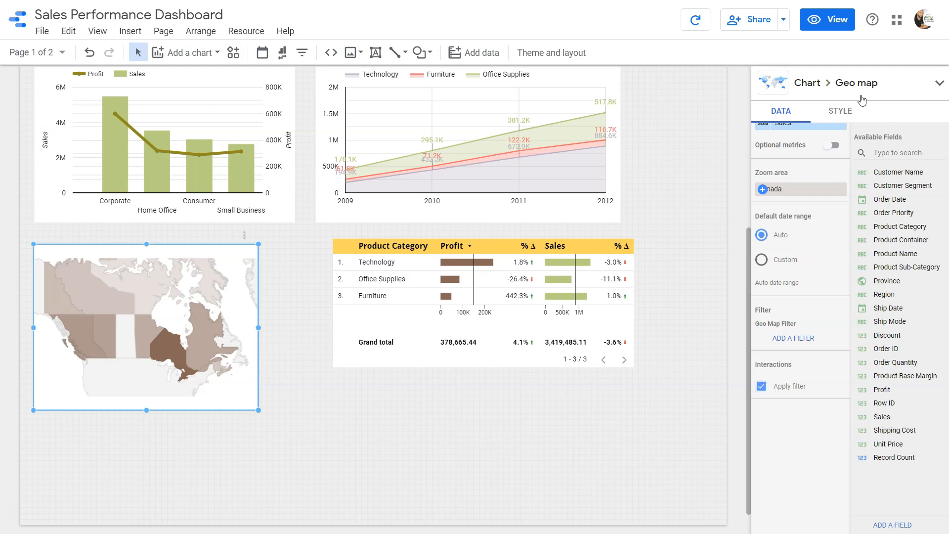
left_click(827, 19)
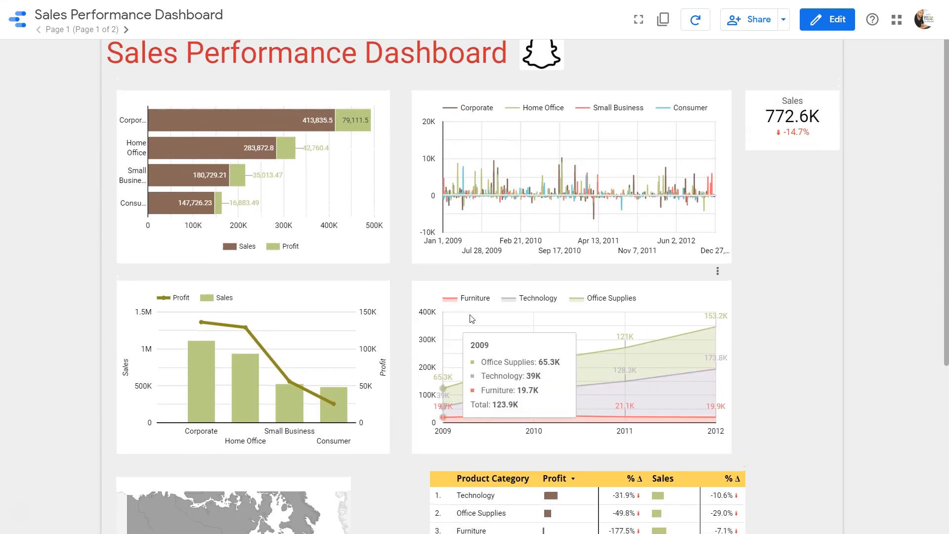
scroll("down", 3)
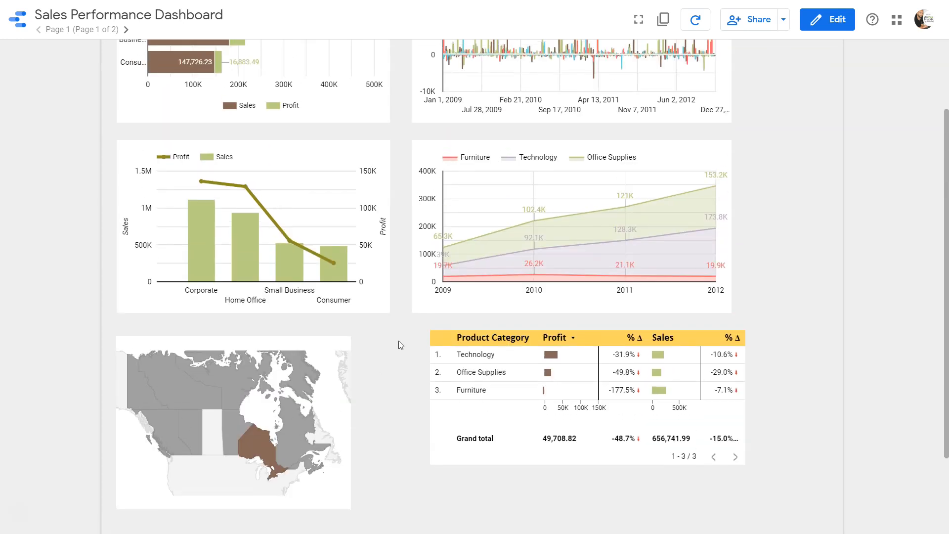
mouse_move(389, 406)
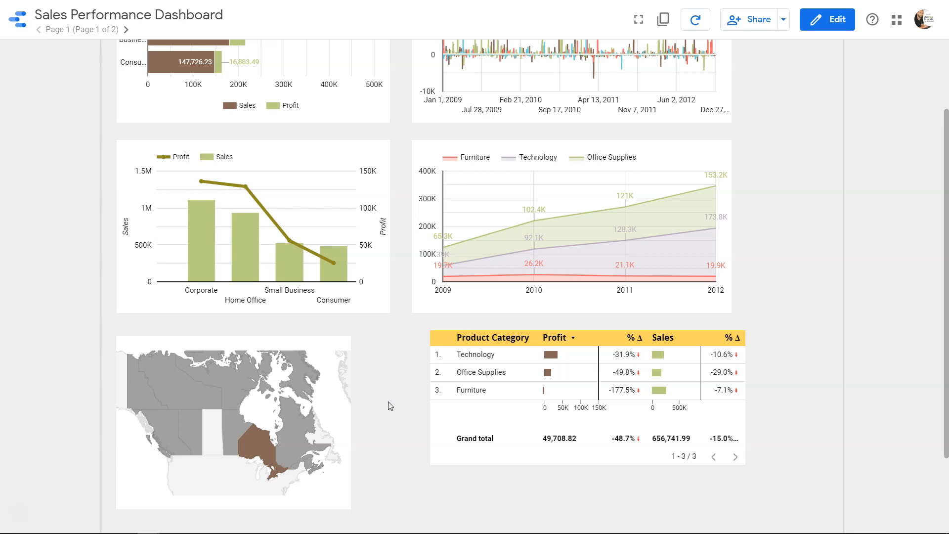
- Return to edit mode and select the Canada map to show its properties panel
left_click(826, 19)
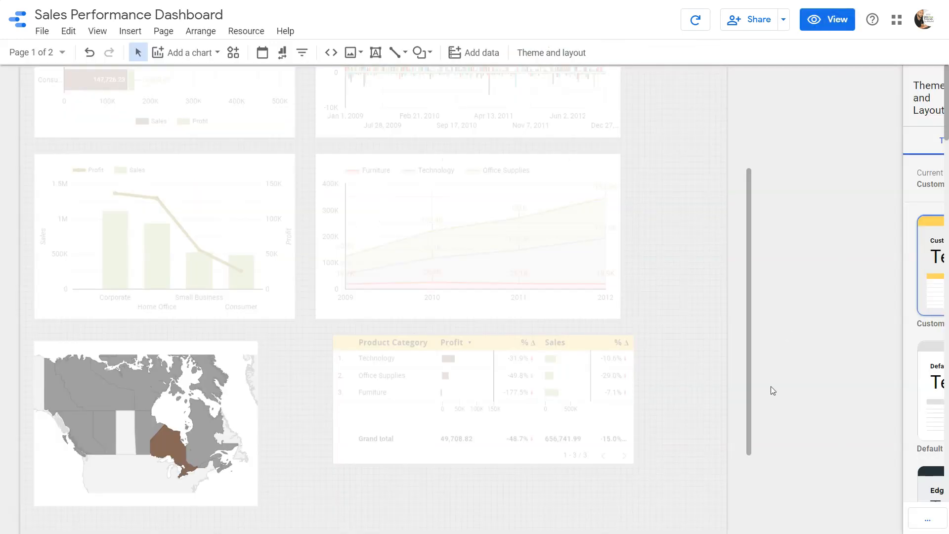
left_click(145, 423)
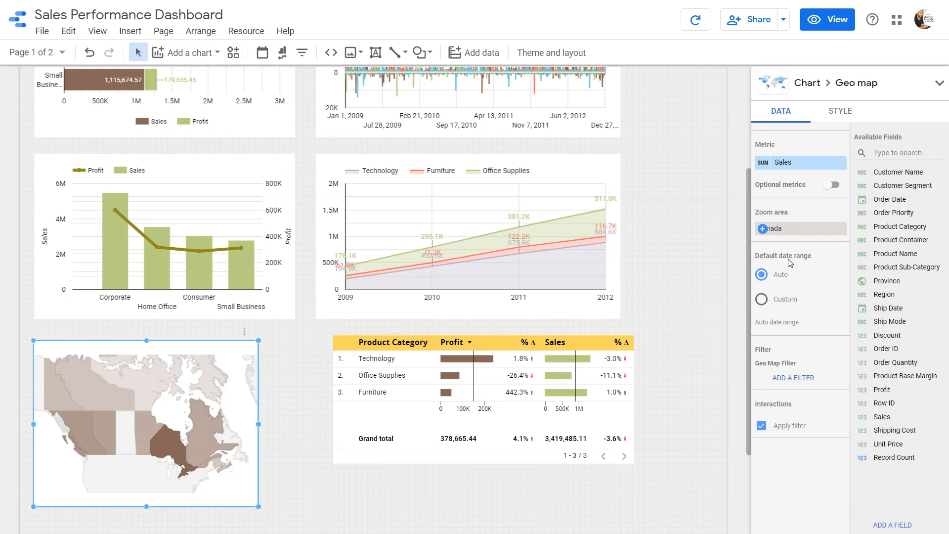
mouse_move(790, 361)
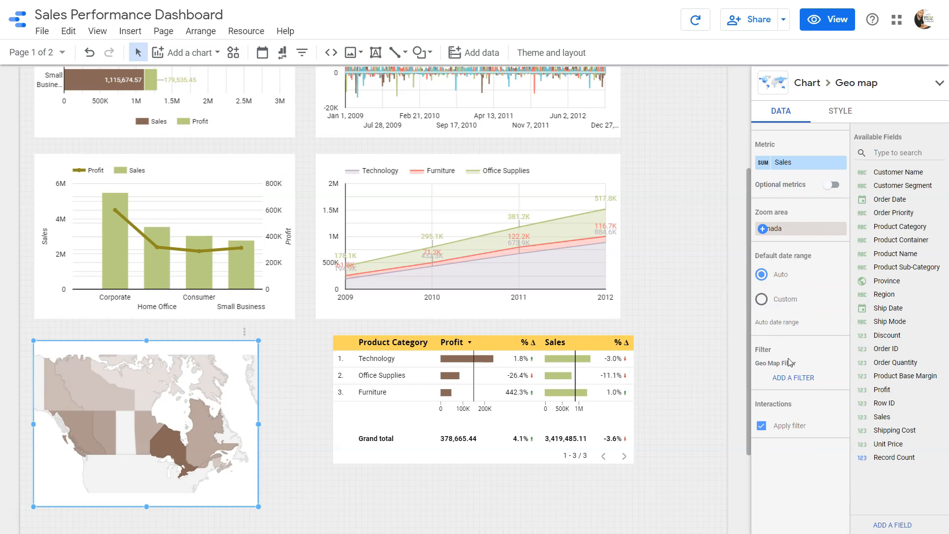
mouse_move(834, 115)
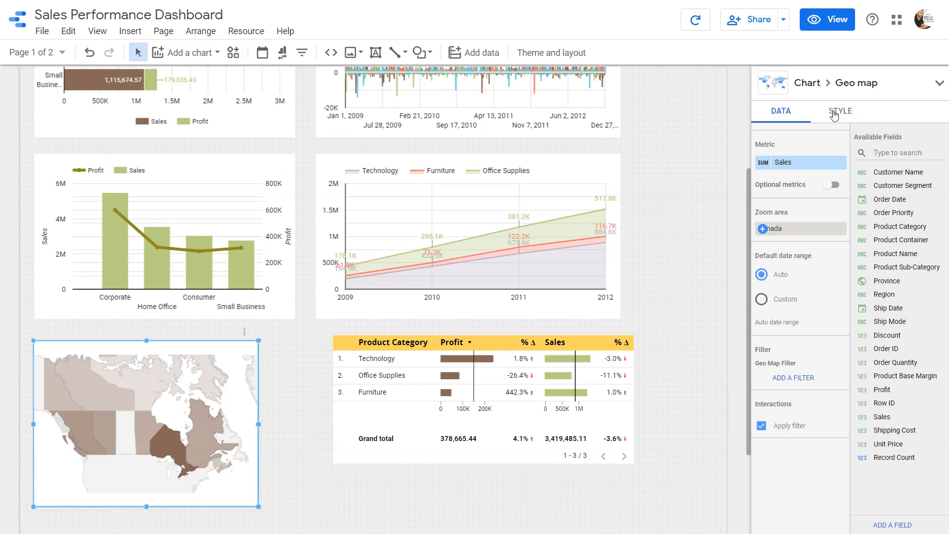